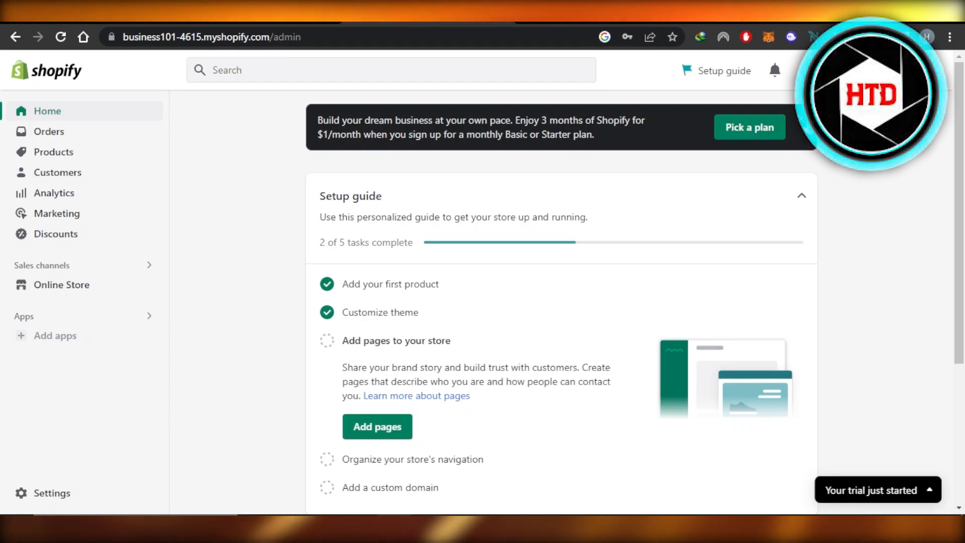
Step: Go to store Settings and then the Notifications settings page
{"action": "scroll", "scroll_direction": "down", "scroll_amount": 3}
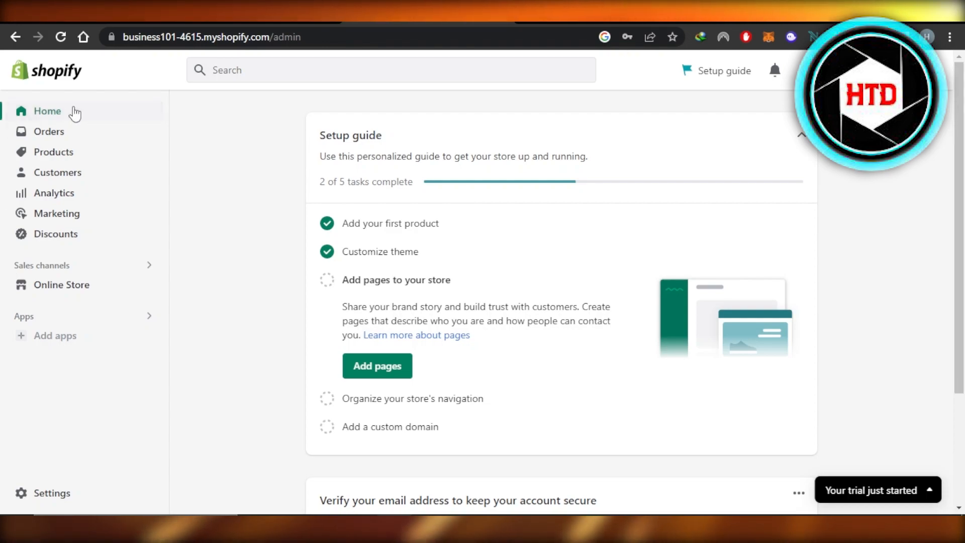
{"action": "mouse_move", "coordinate": [256, 148]}
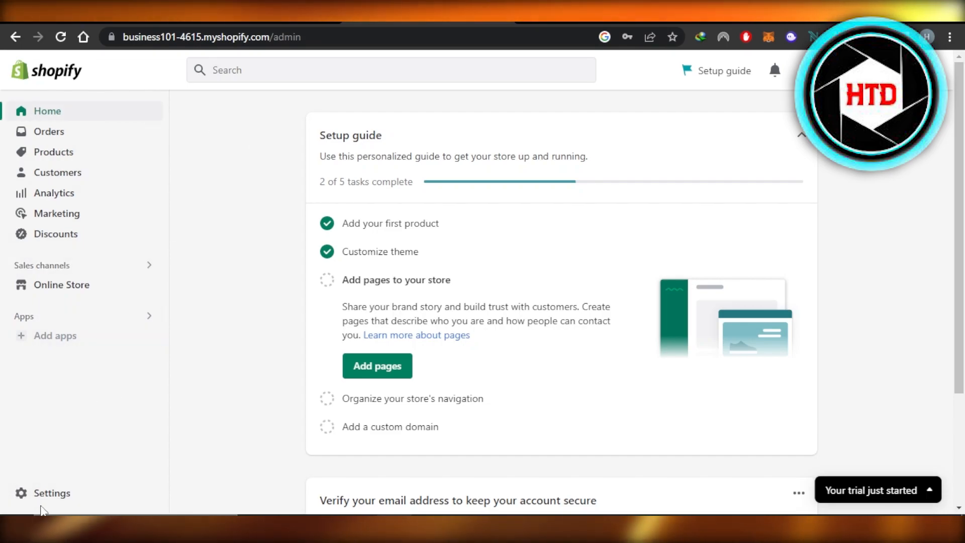
{"action": "left_click", "coordinate": [51, 492]}
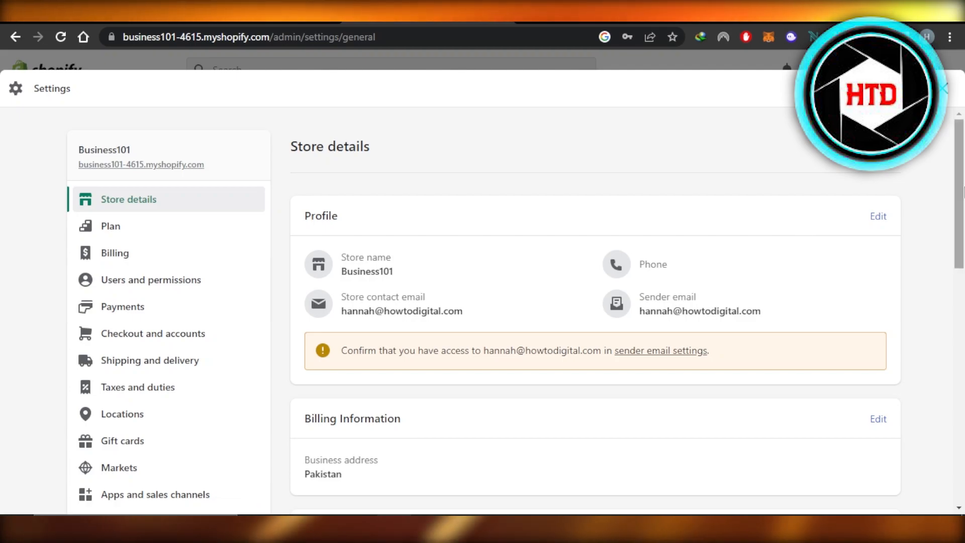
{"action": "scroll", "scroll_direction": "down", "scroll_amount": 3}
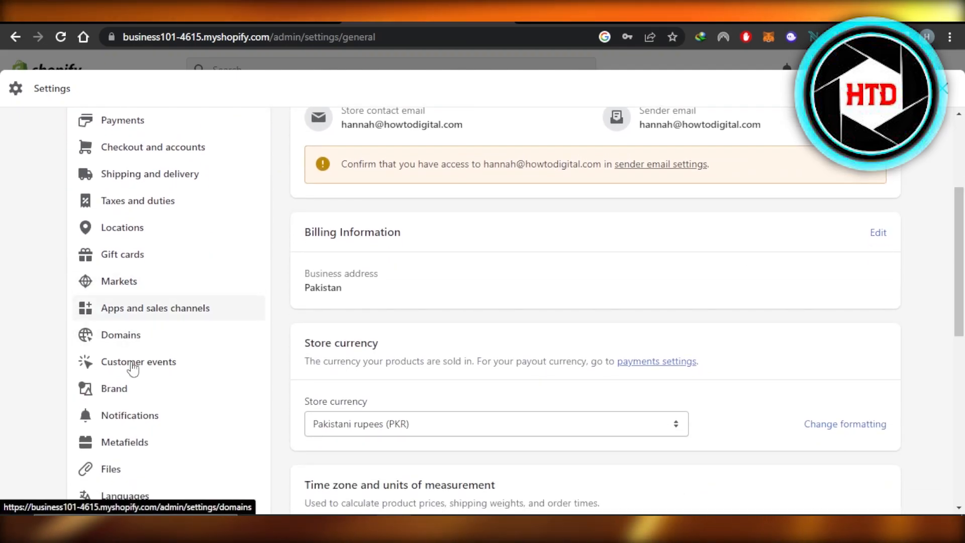
{"action": "left_click", "coordinate": [129, 415]}
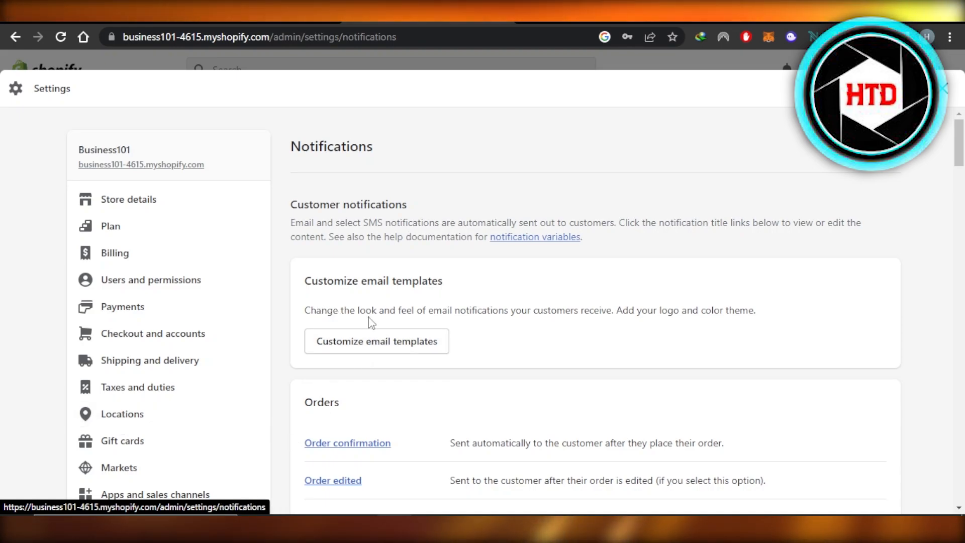
{"action": "mouse_move", "coordinate": [495, 343]}
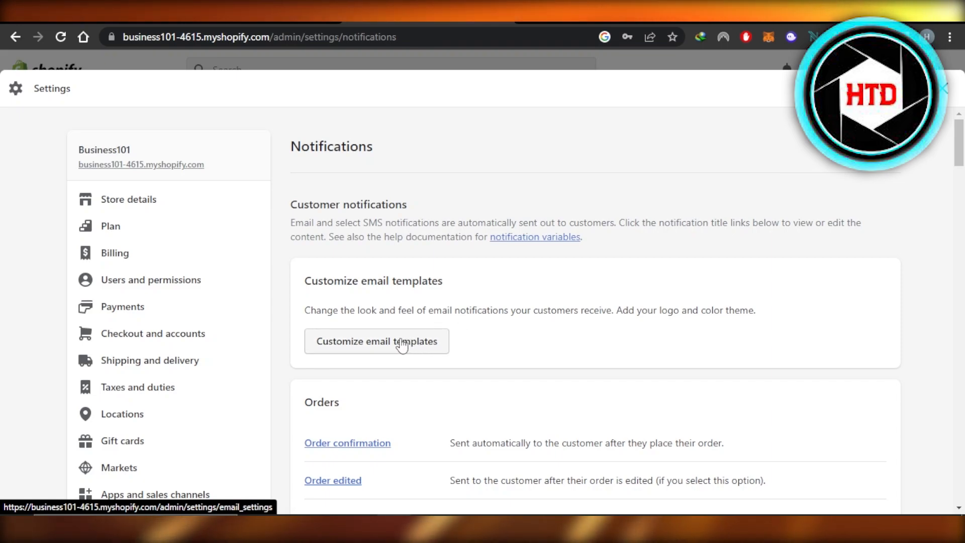
Step: Enter Customize email templates and review the Order confirmation preview
{"action": "left_click", "coordinate": [376, 341]}
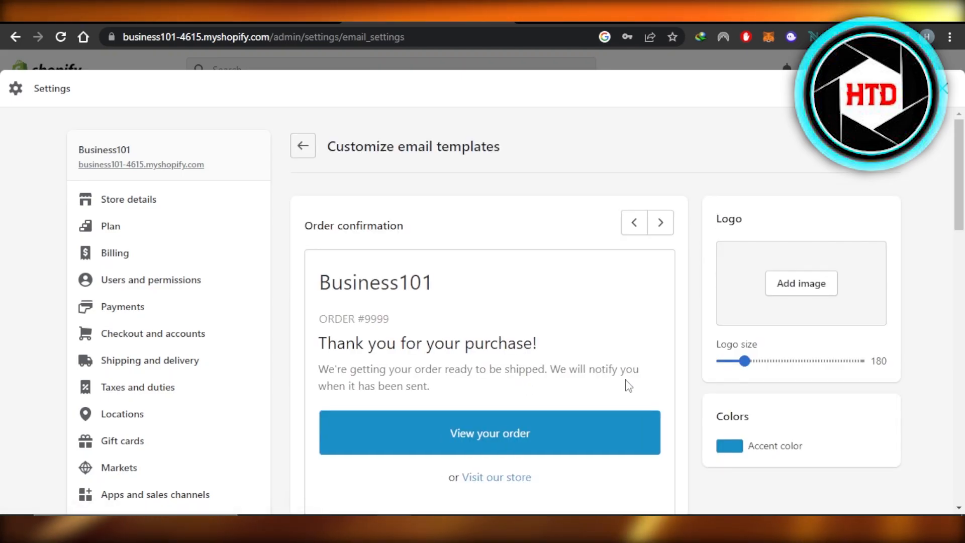
{"action": "scroll", "scroll_direction": "down", "scroll_amount": 3}
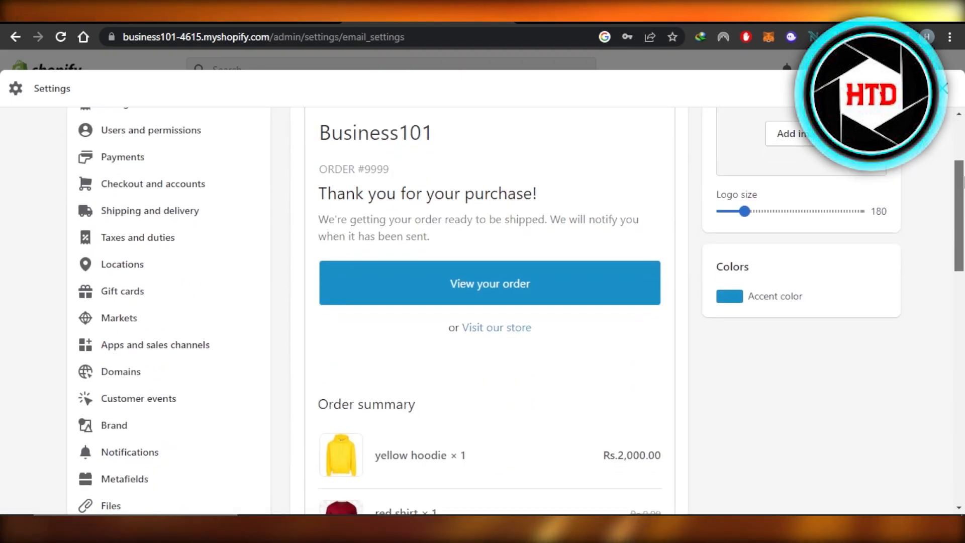
{"action": "scroll", "scroll_direction": "down", "scroll_amount": 3}
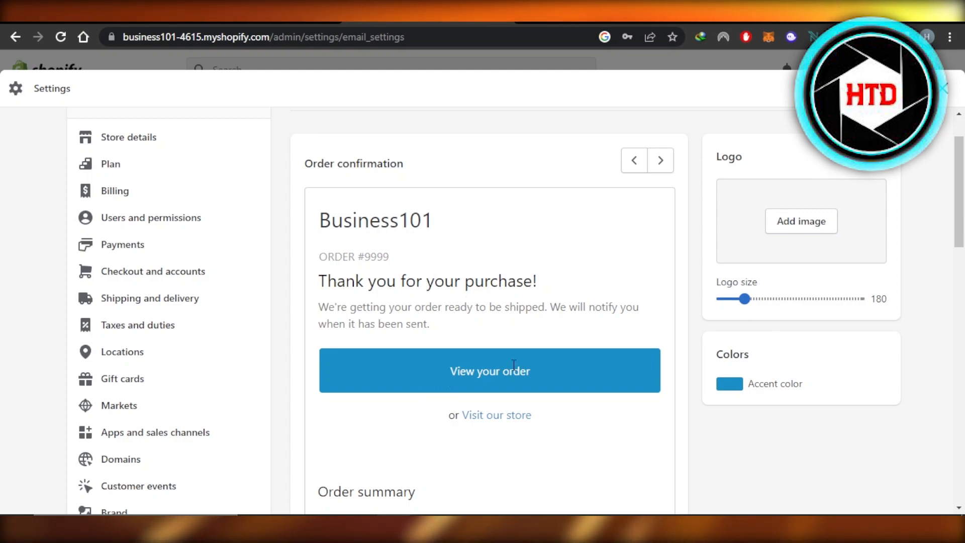
{"action": "mouse_move", "coordinate": [801, 221]}
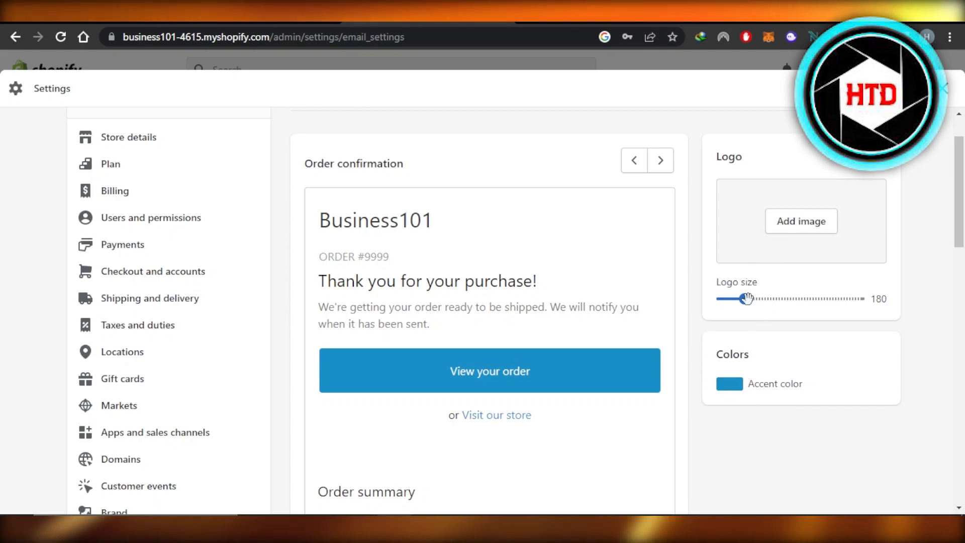
Step: Set the logo size slider to 135 and the accent color to purple
{"action": "left_click_drag", "start_coordinate": [745, 298], "coordinate": [725, 299]}
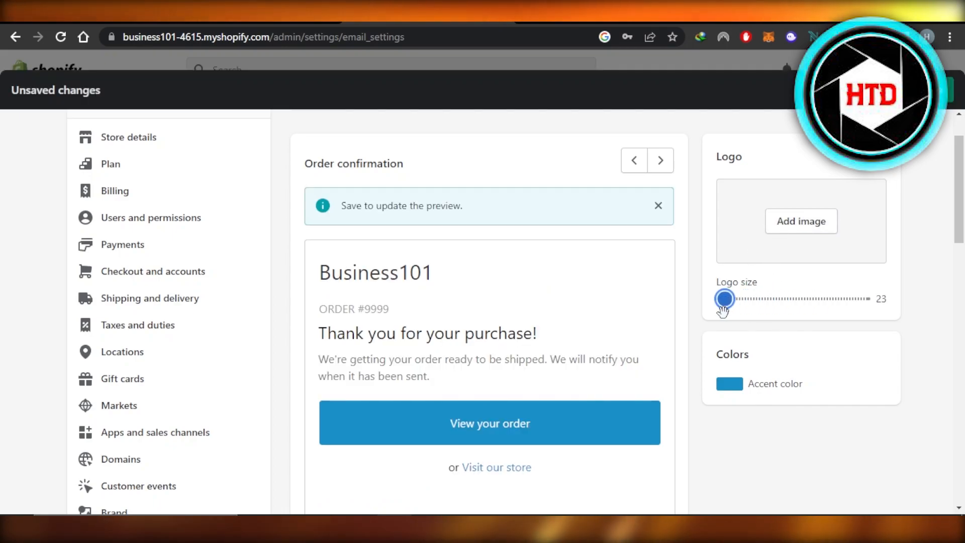
{"action": "left_click_drag", "start_coordinate": [725, 299], "coordinate": [738, 298]}
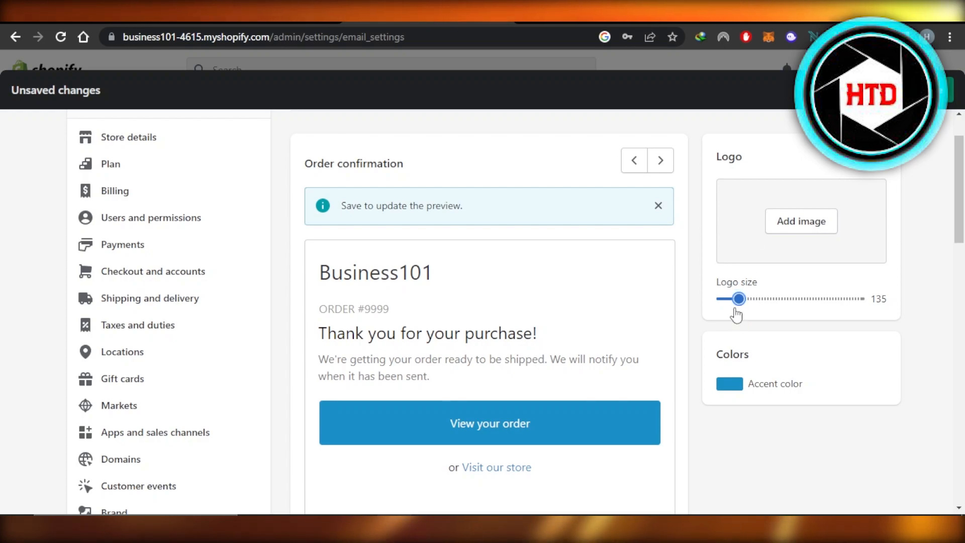
{"action": "left_click", "coordinate": [729, 383]}
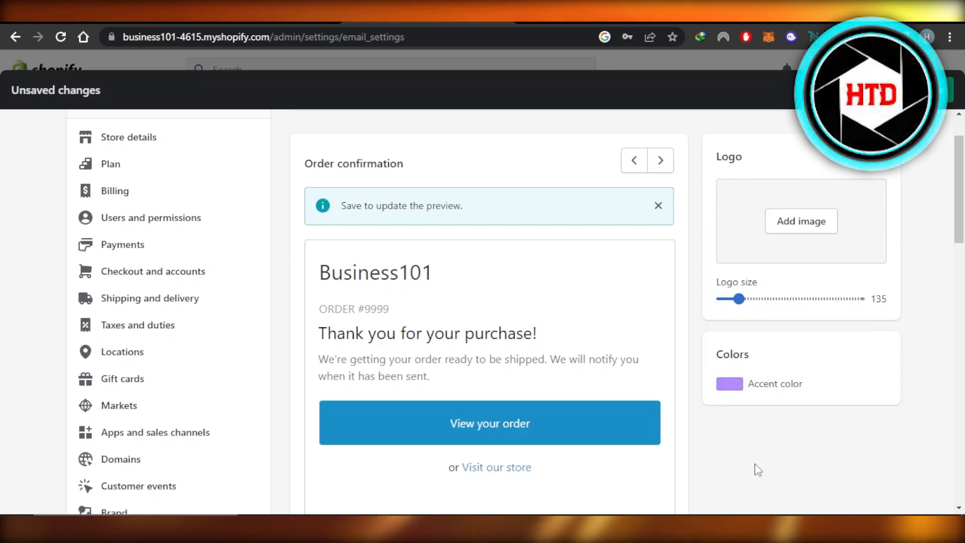
Step: Review the preview and save the template so it shows the purple accent
{"action": "scroll", "scroll_direction": "down", "scroll_amount": 3}
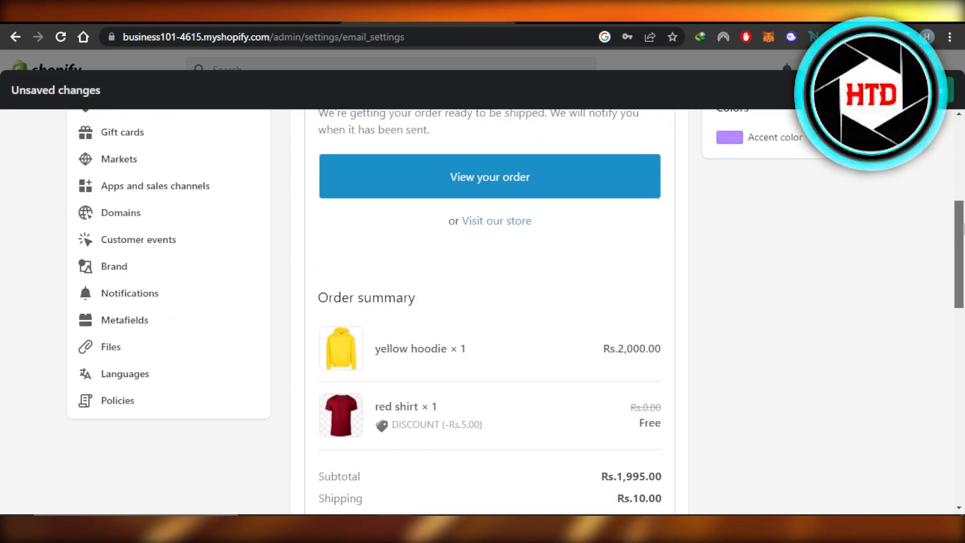
{"action": "scroll", "scroll_direction": "down", "scroll_amount": 3}
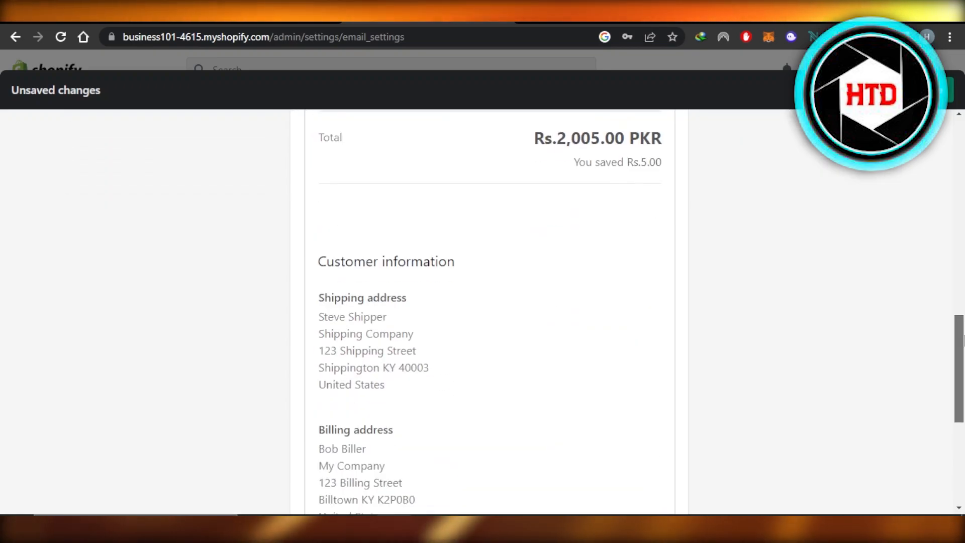
{"action": "scroll", "scroll_direction": "down", "scroll_amount": 3}
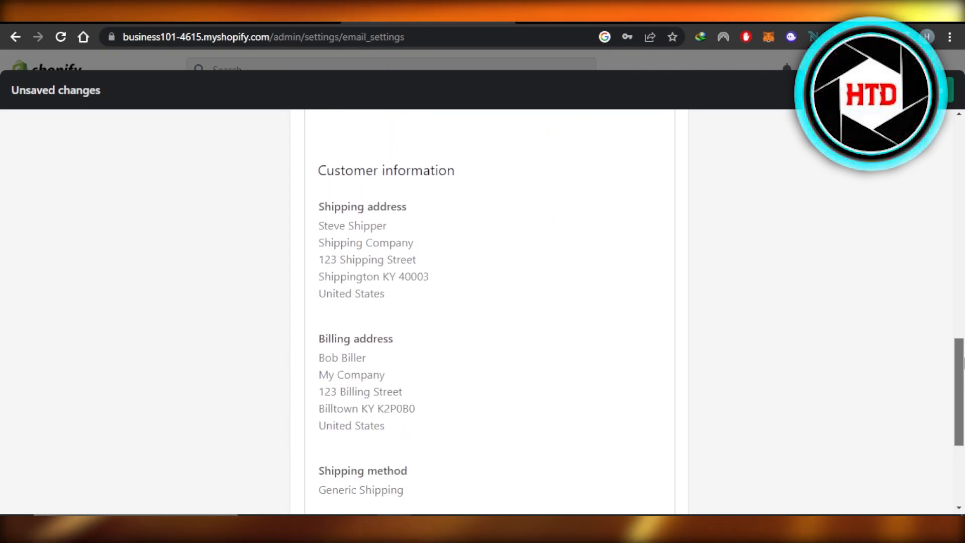
{"action": "scroll", "scroll_direction": "down", "scroll_amount": 3}
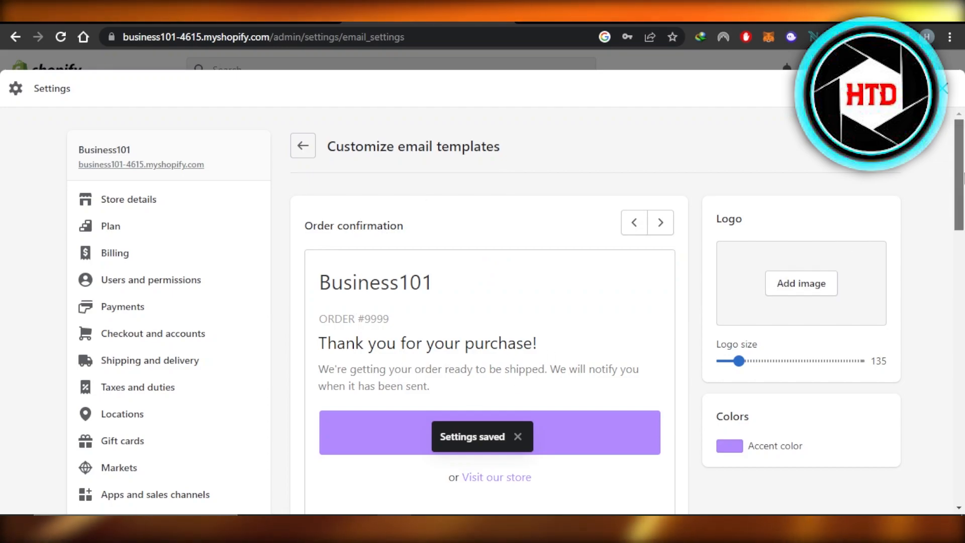
Step: Back on Notifications, go to the Order confirmation notification in the Orders list
{"action": "scroll", "scroll_direction": "down", "scroll_amount": 3}
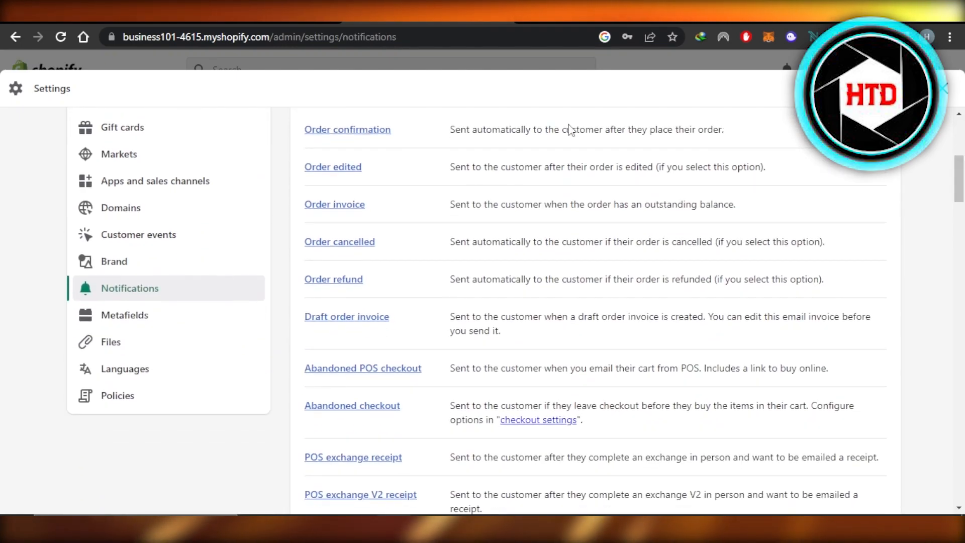
{"action": "mouse_move", "coordinate": [318, 151]}
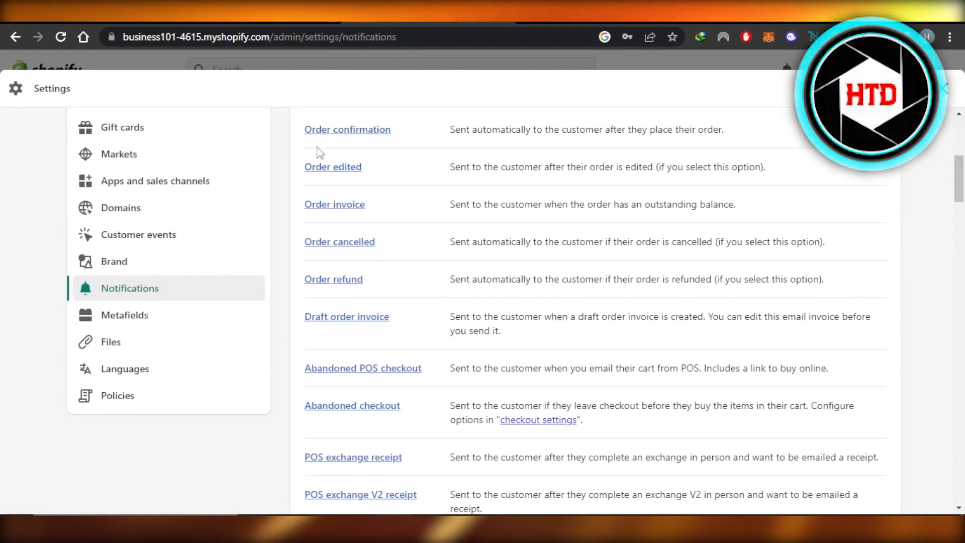
{"action": "left_click", "coordinate": [347, 130]}
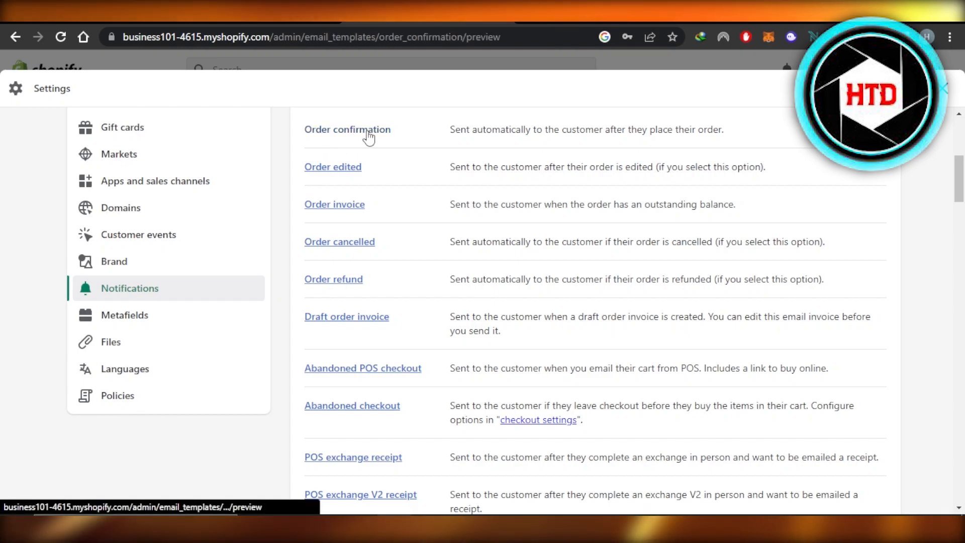
{"action": "left_click", "coordinate": [346, 130]}
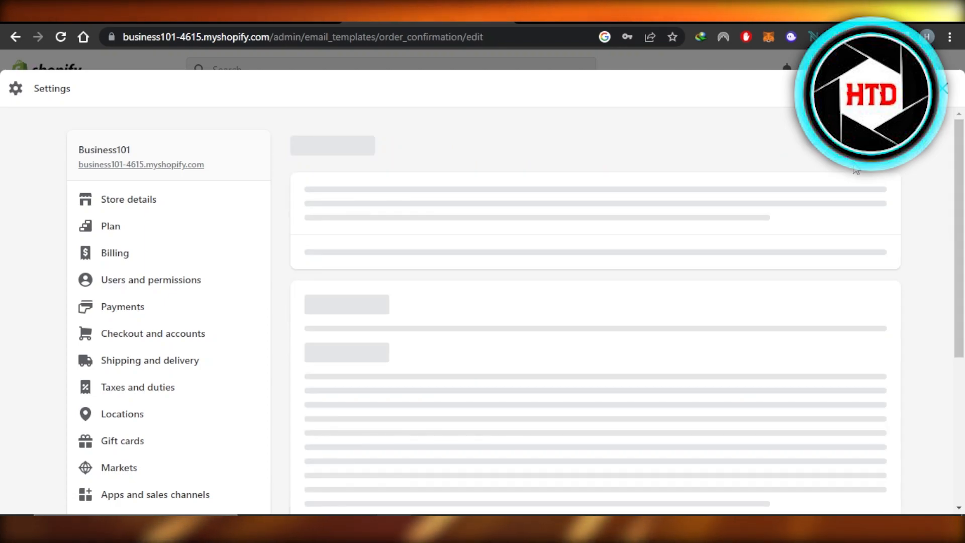
{"action": "mouse_move", "coordinate": [636, 216]}
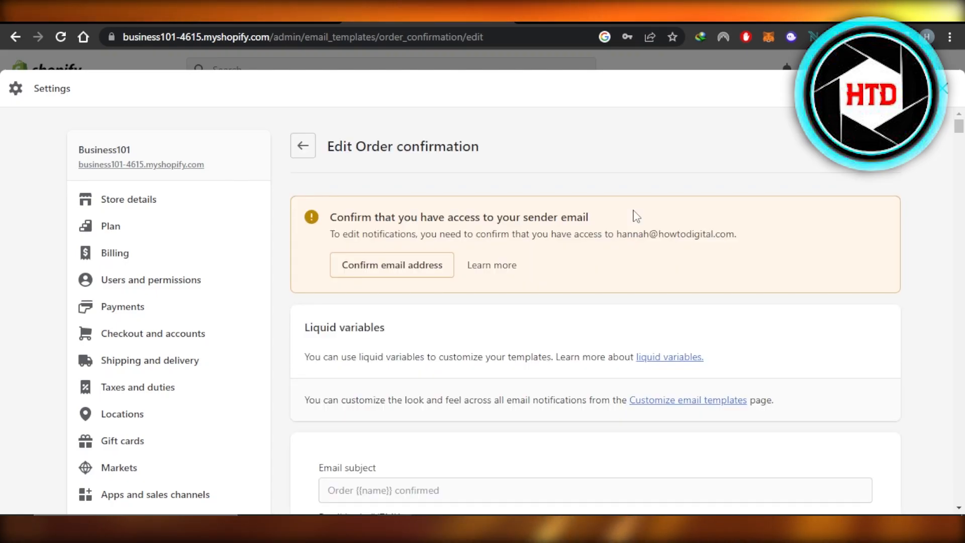
{"action": "left_click", "coordinate": [302, 146]}
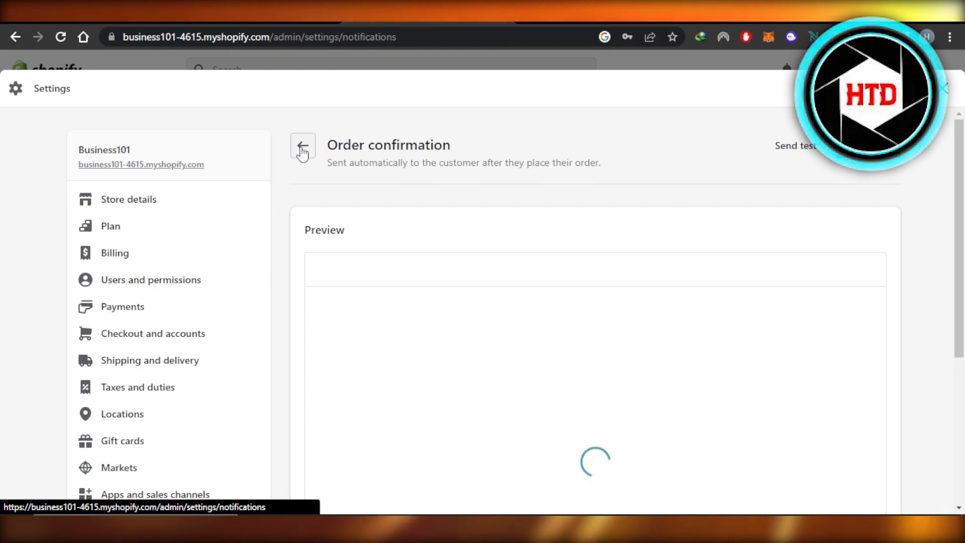
{"action": "left_click", "coordinate": [302, 147]}
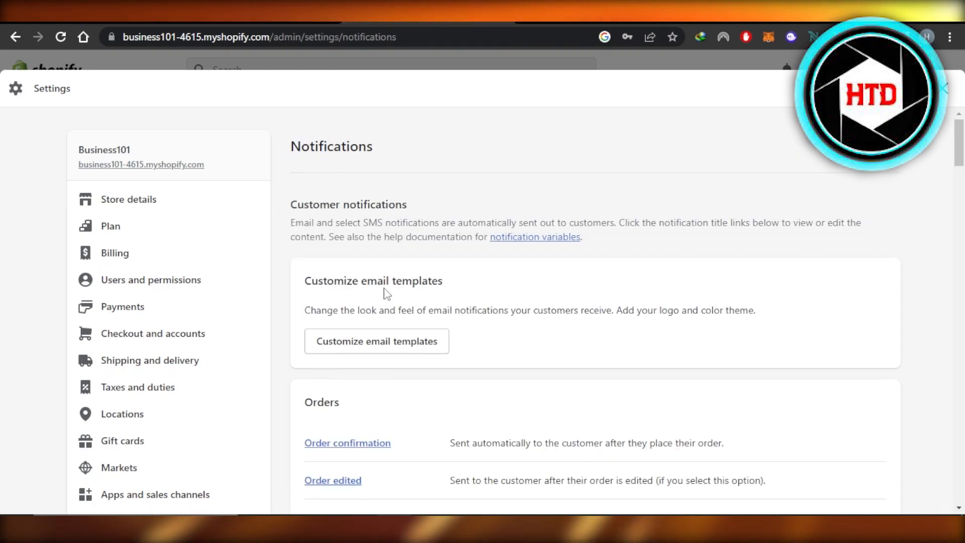
{"action": "mouse_move", "coordinate": [376, 341]}
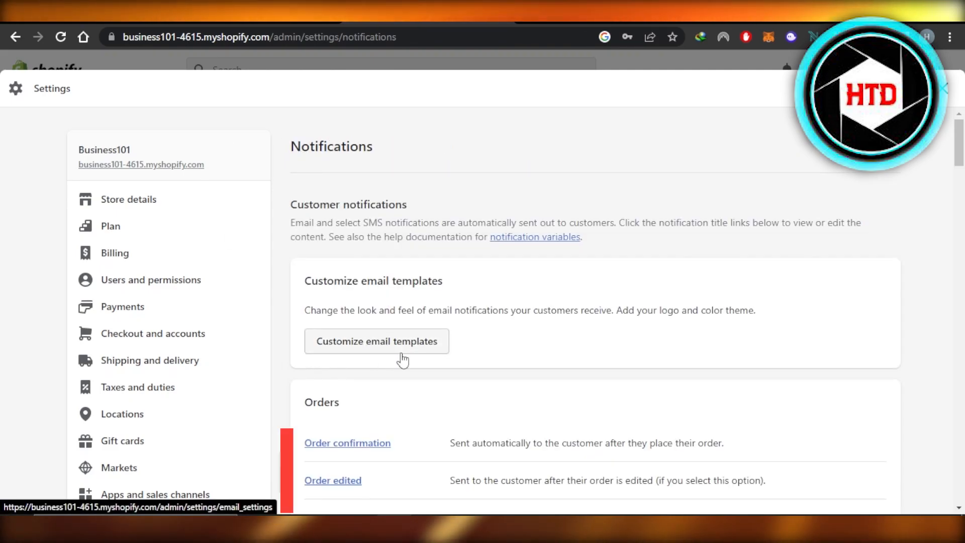